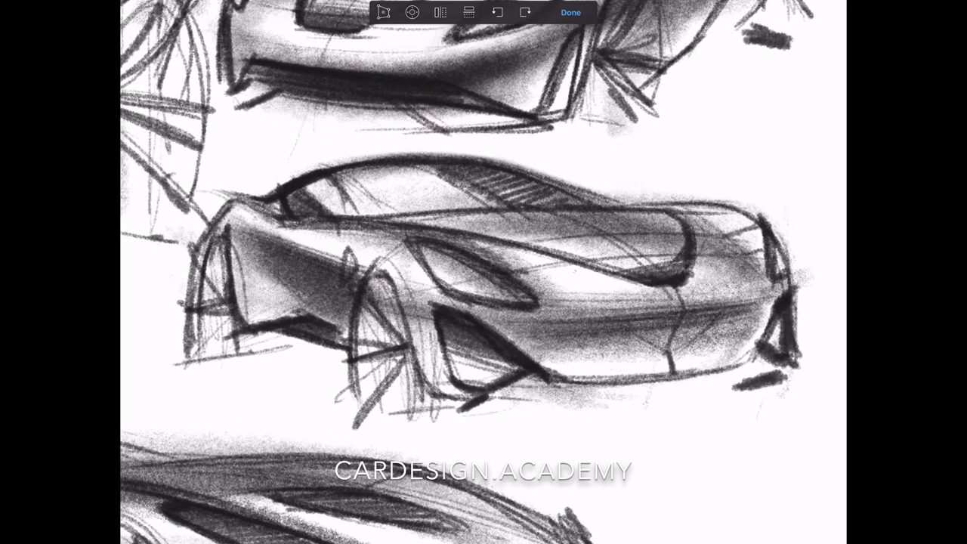
- Confirm the horizontal flip so the car's nose points left
left_click(571, 12)
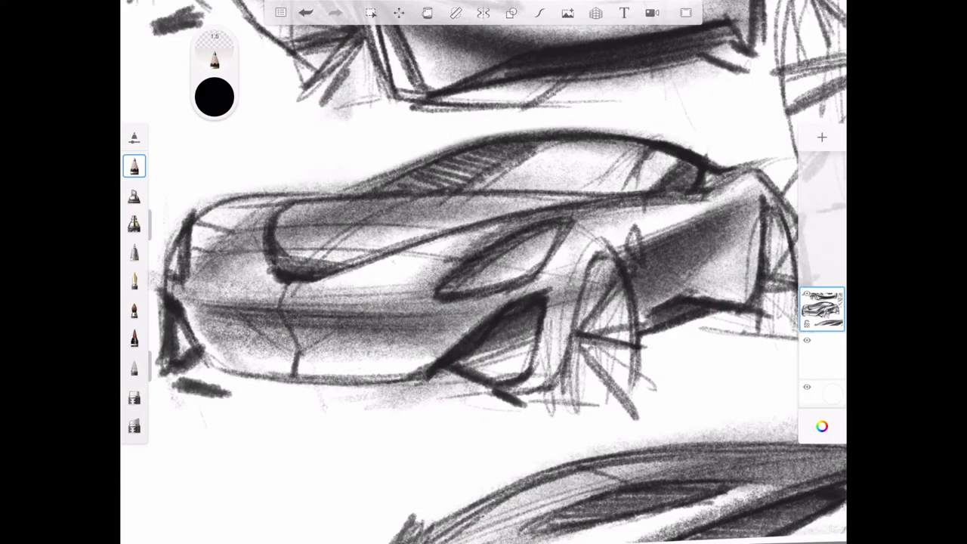
- Lower the sketch layer's opacity to about 12% as a faint grey underlay
left_click(822, 308)
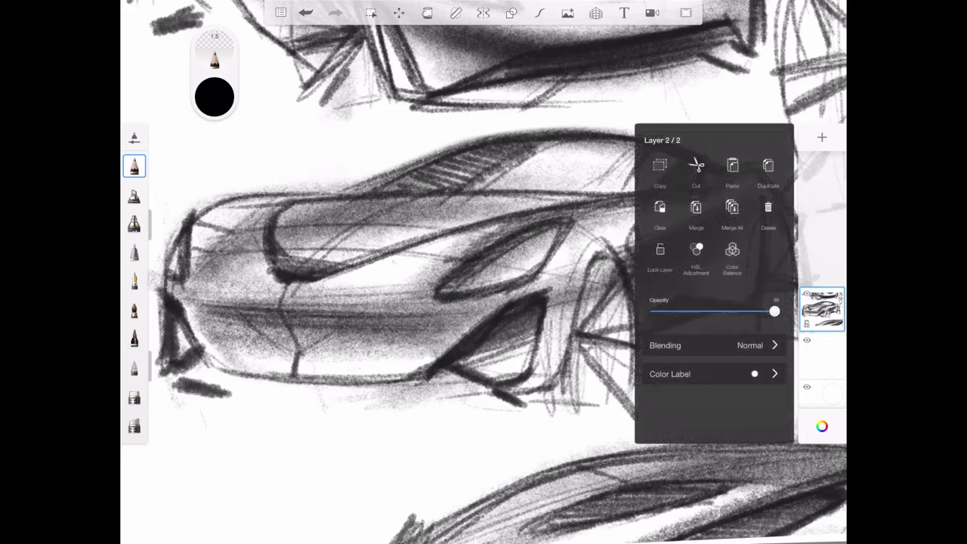
left_click_drag(774, 312, 671, 311)
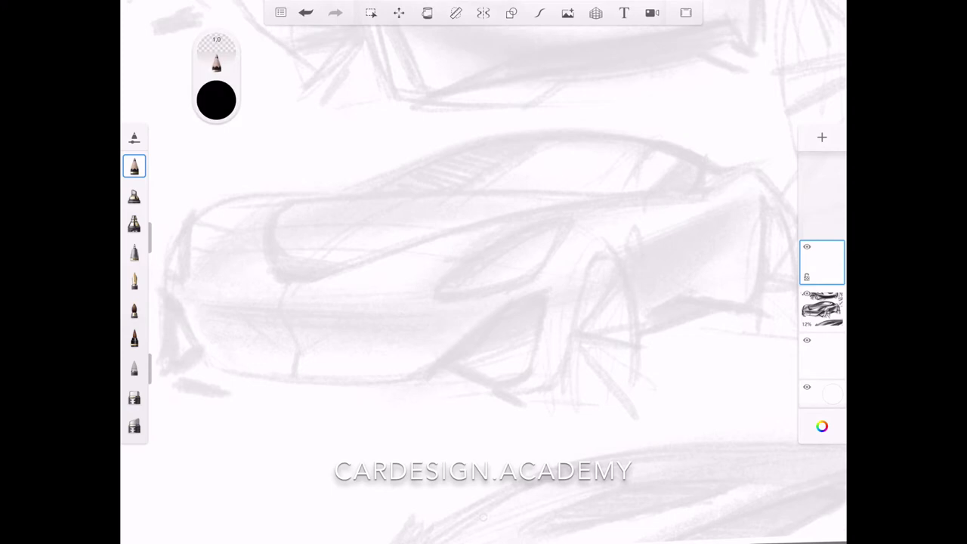
- Trace clean thin body, headlamp and wheel-arch lines over the faded sketch
left_click_drag(287, 148, 658, 129)
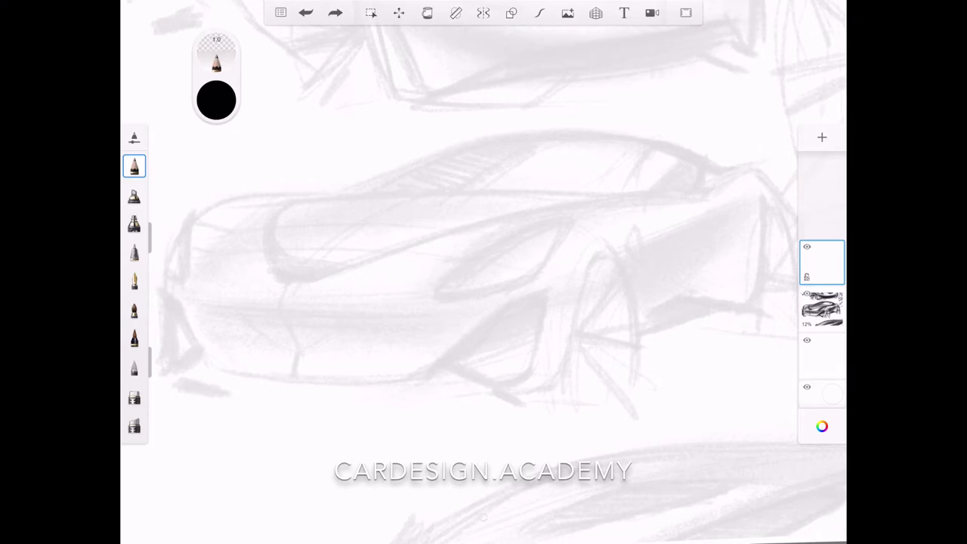
left_click_drag(287, 136, 620, 121)
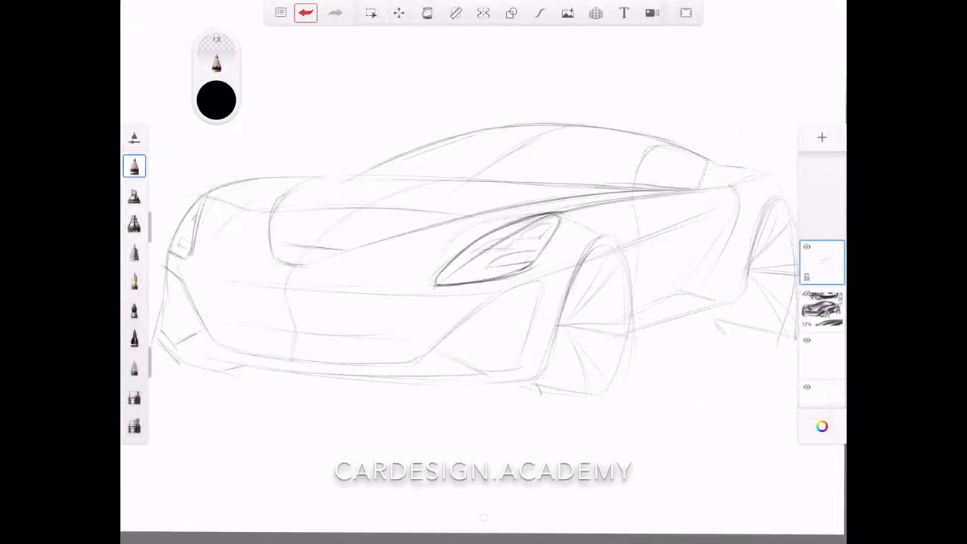
- Undo the last stroke, add a new empty layer and select it for work
left_click(306, 12)
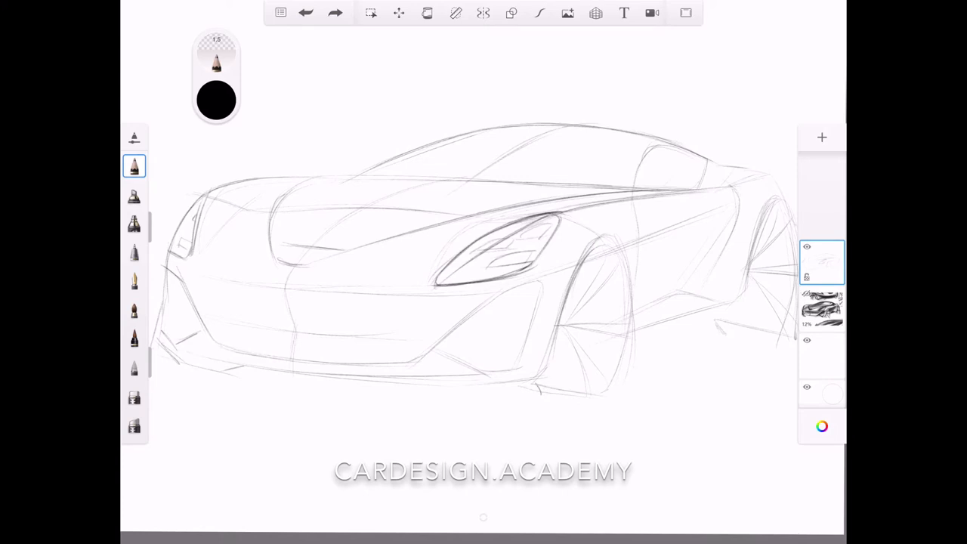
left_click(822, 136)
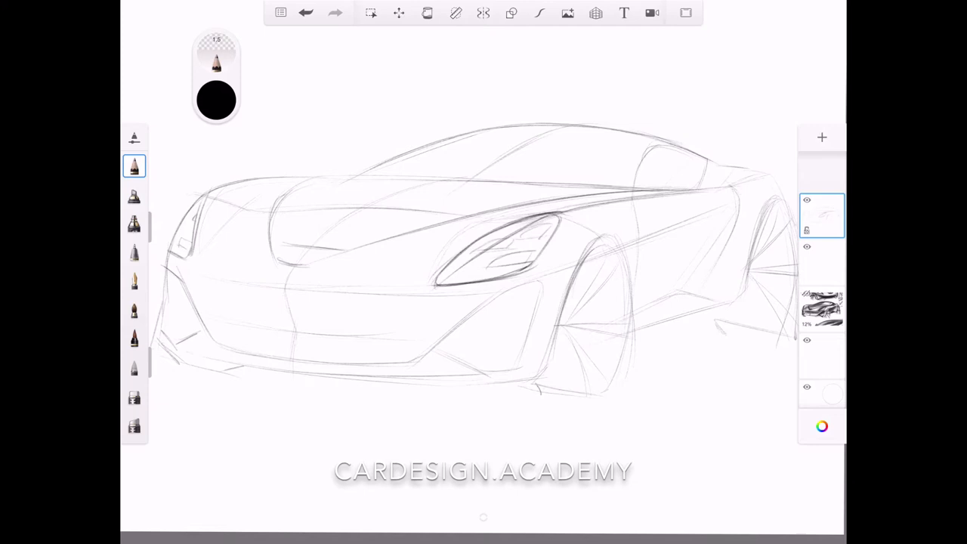
left_click(822, 263)
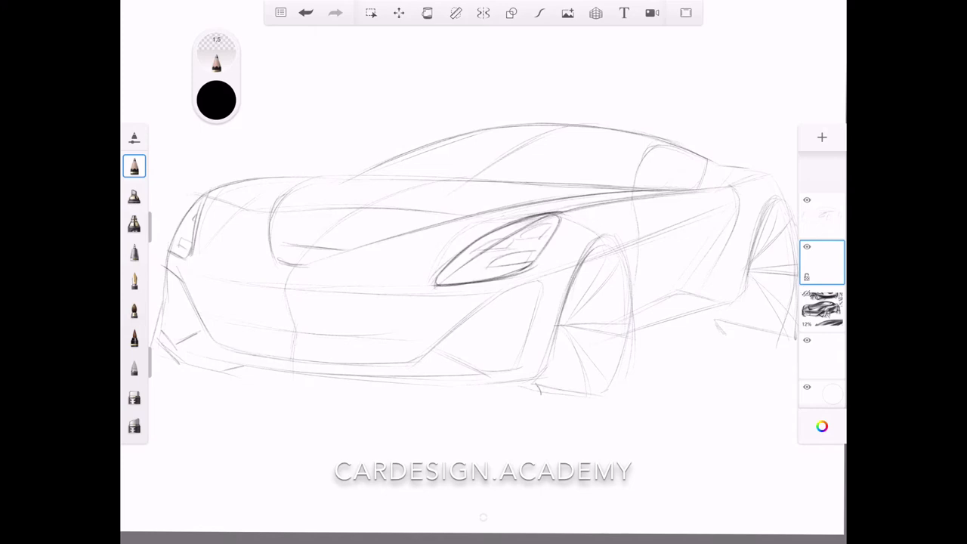
- Switch to the Technical Pen, check its settings, and undo a test stroke on the roof
left_click(133, 309)
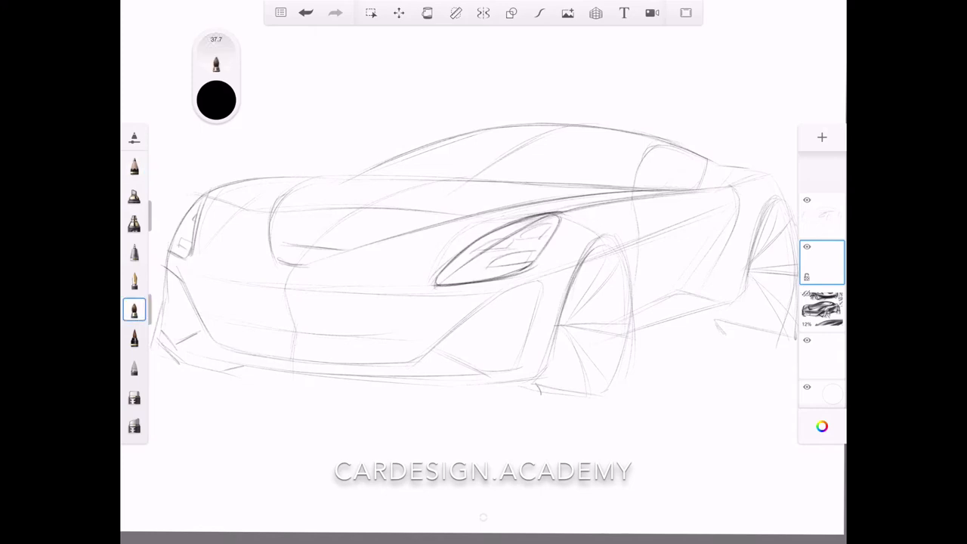
left_click(133, 252)
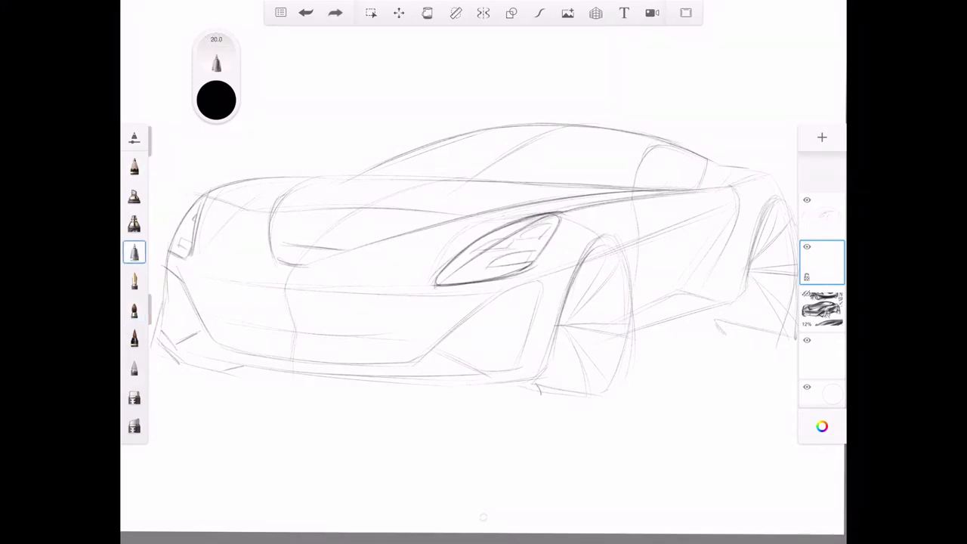
left_click(133, 251)
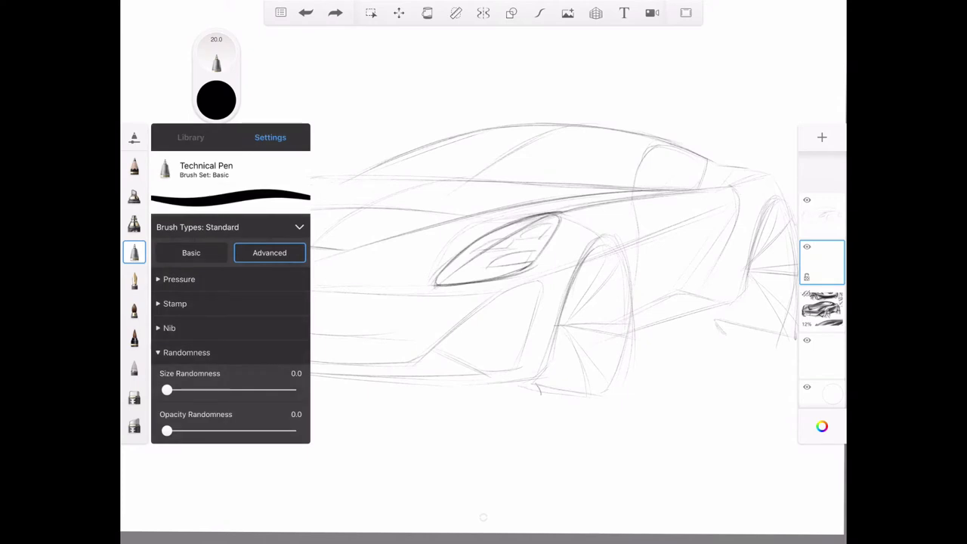
left_click(133, 252)
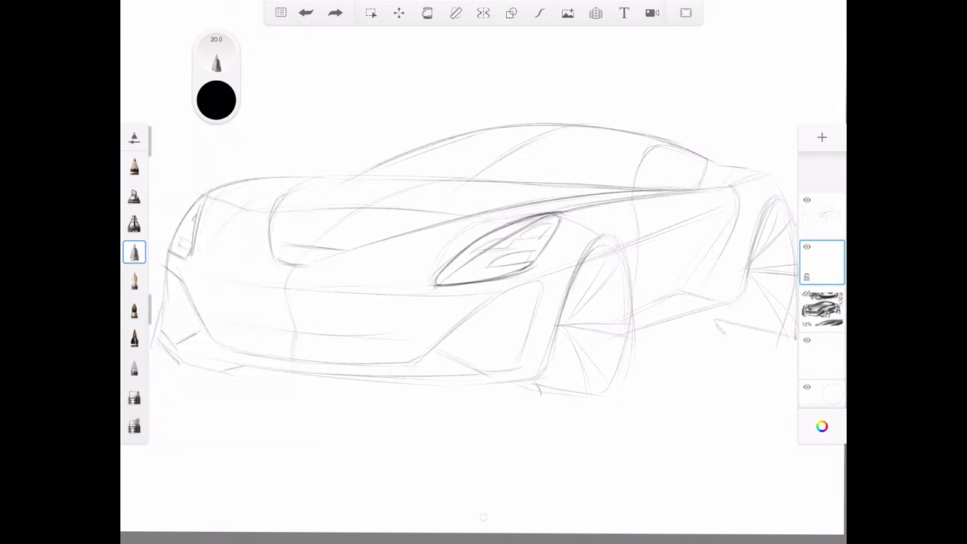
left_click_drag(471, 158, 622, 163)
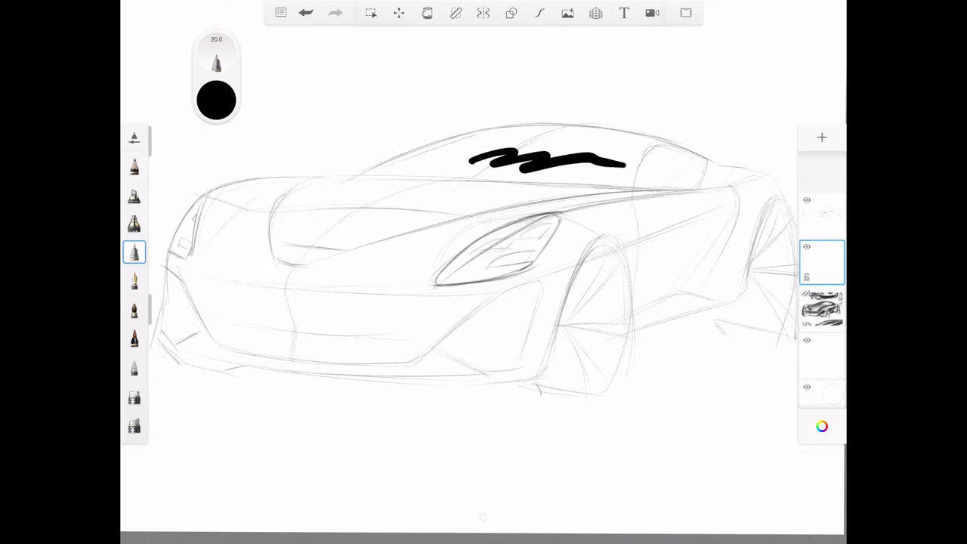
left_click(305, 12)
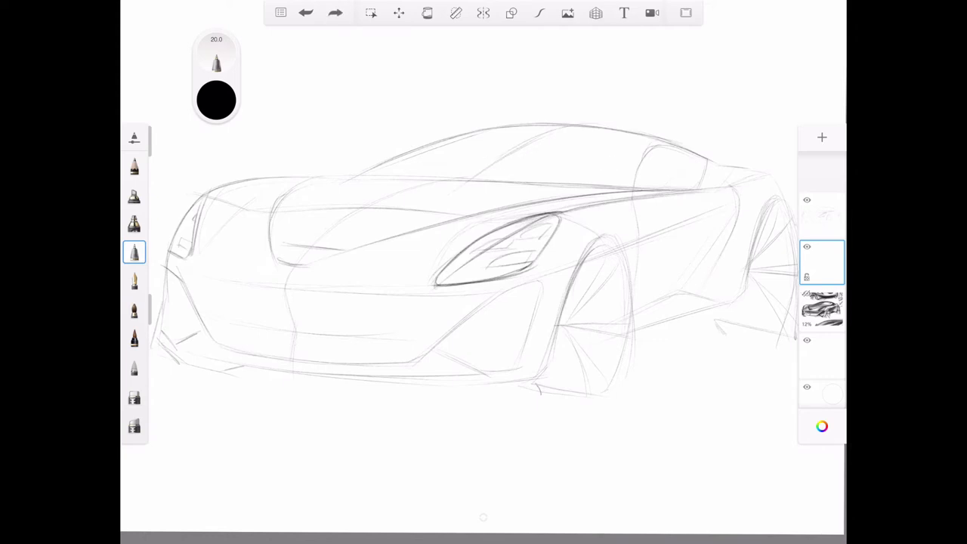
- Lower the layer's opacity slightly and fill windows, lamps and wheel wells in black
left_click(822, 263)
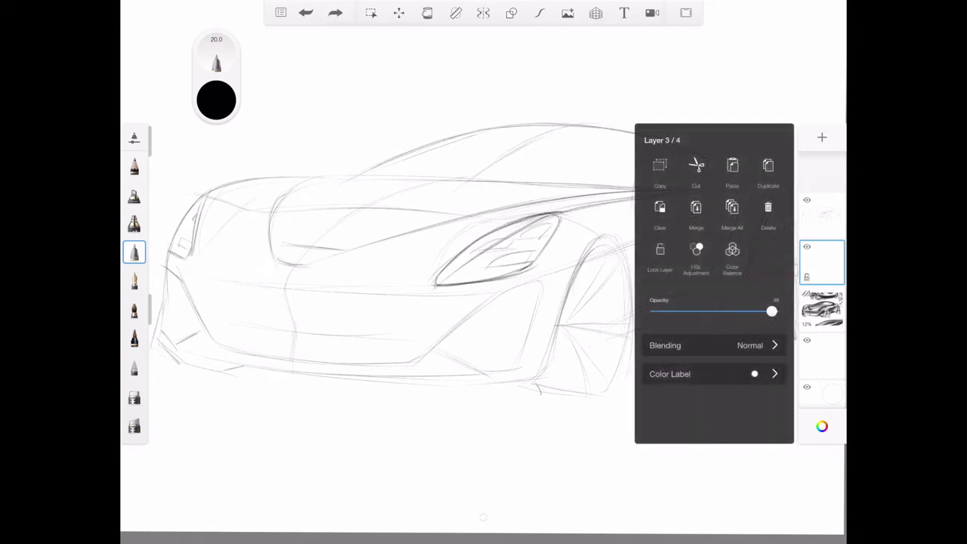
left_click_drag(771, 311, 759, 311)
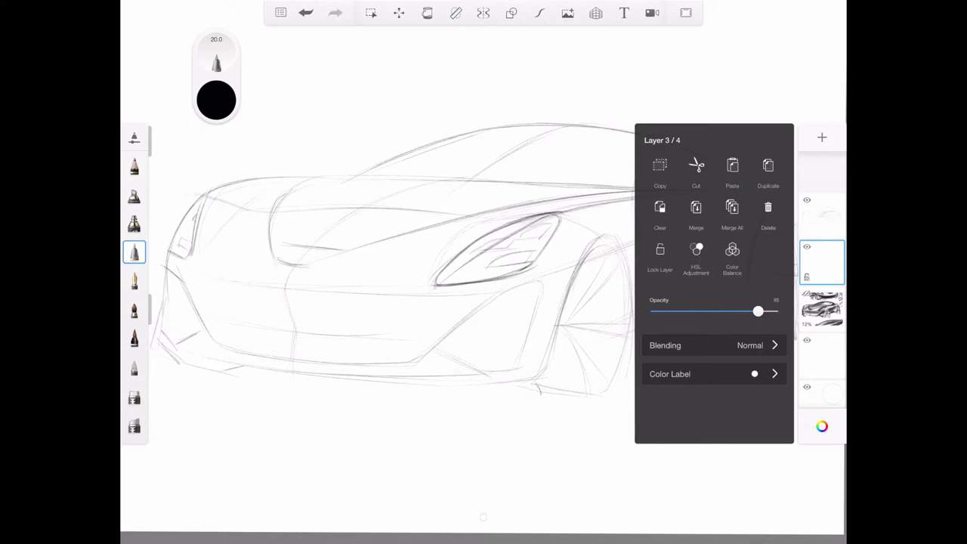
left_click_drag(758, 311, 752, 311)
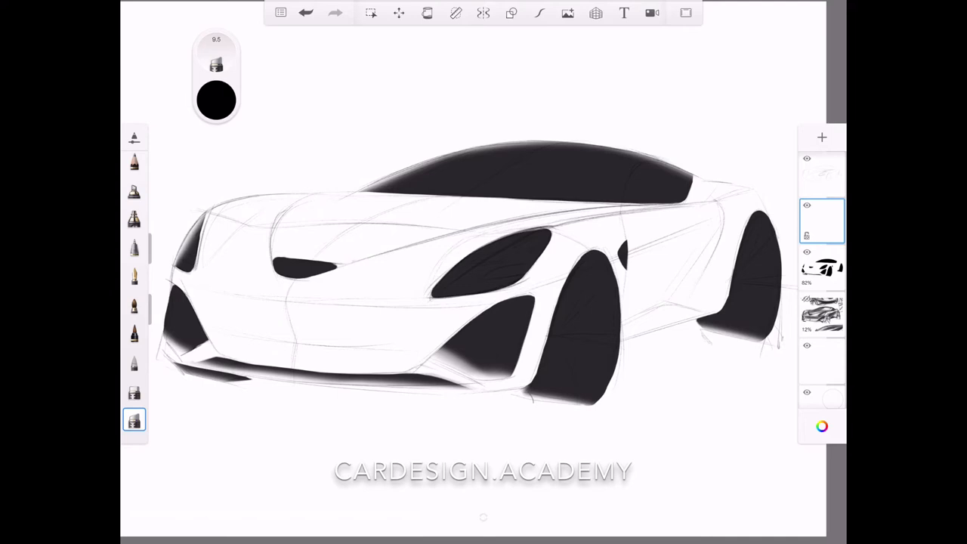
- Reduce the black fill layer's opacity and airbrush soft grey tone onto the body panels
left_click(822, 219)
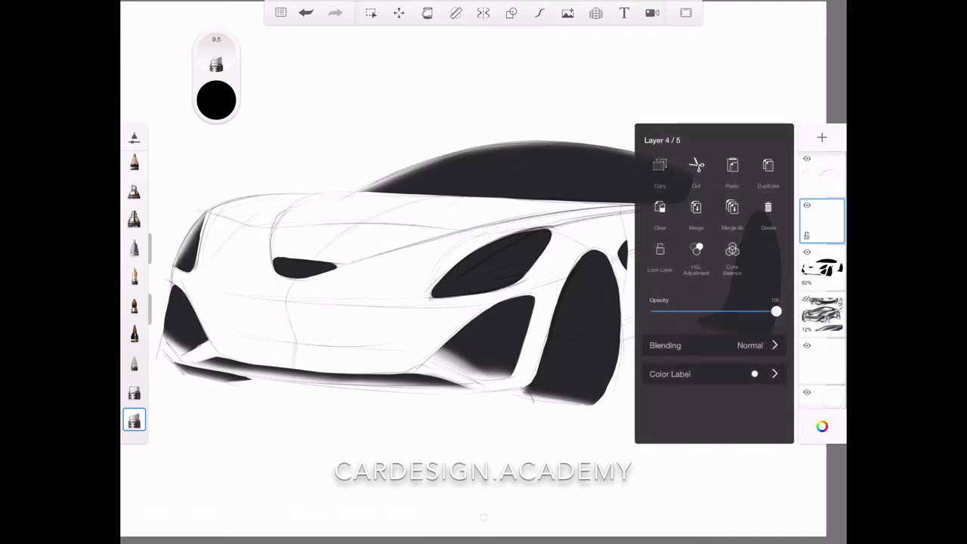
left_click_drag(776, 311, 710, 311)
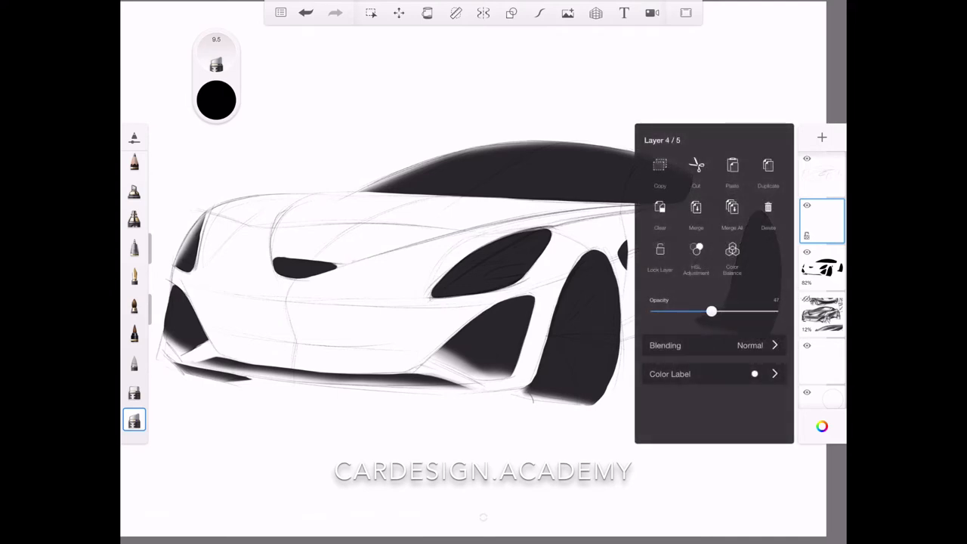
left_click_drag(710, 311, 715, 311)
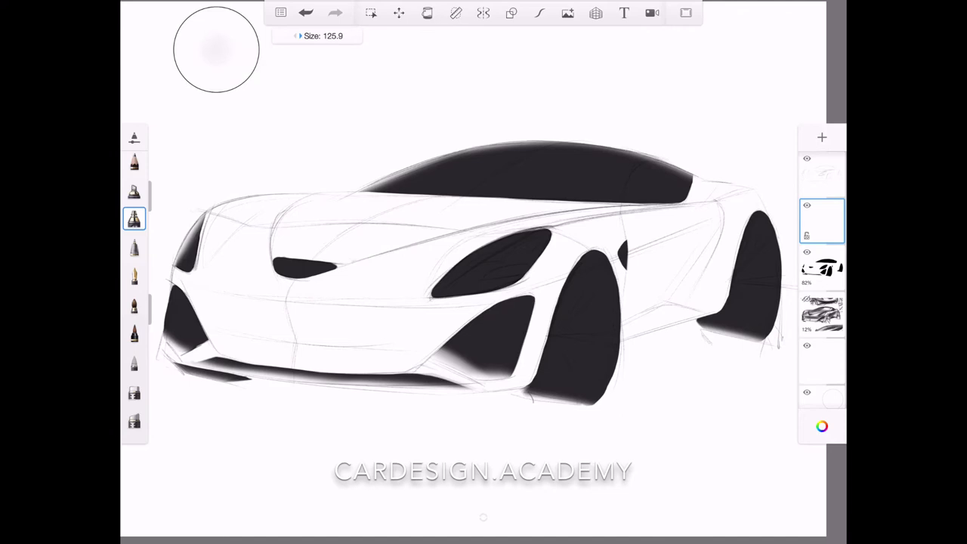
left_click_drag(310, 35, 299, 35)
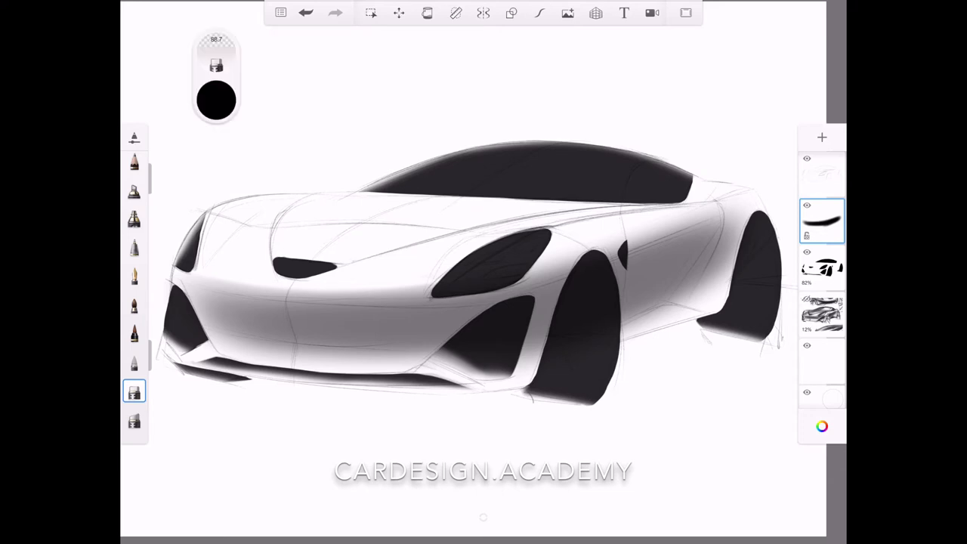
- Darken the grey tone along the car's side panel and lower front
left_click_drag(204, 286, 435, 293)
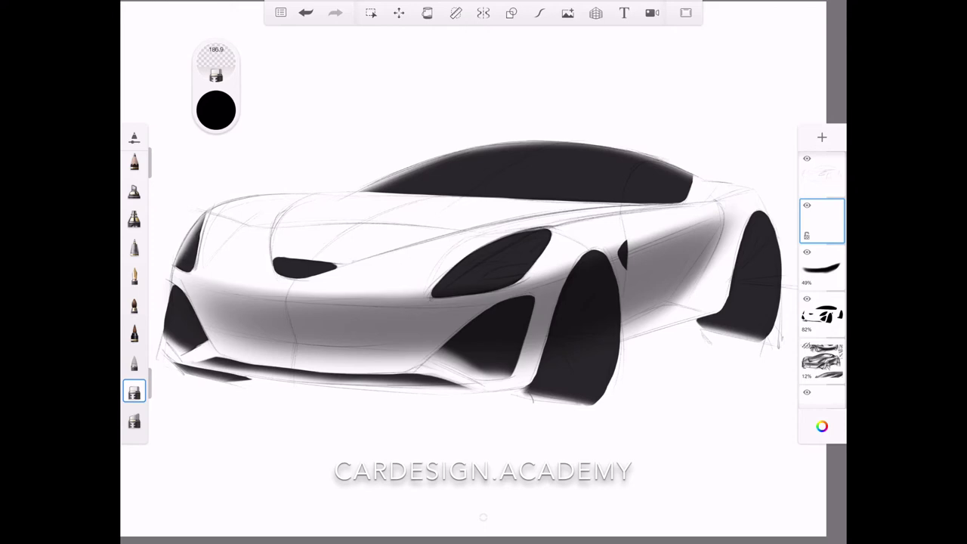
- Switch shading brushes to add darker shadow along the roofline and rear haunch
left_click(133, 217)
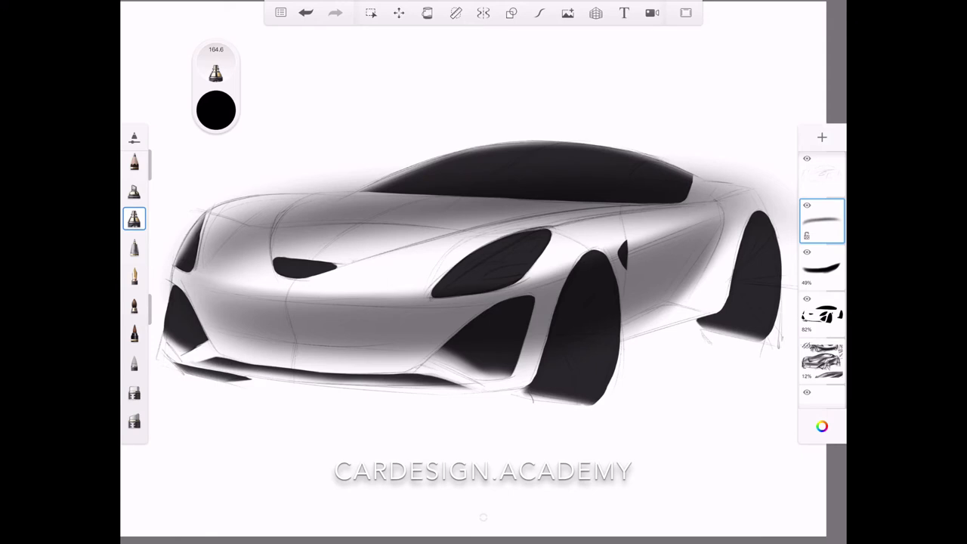
left_click(133, 390)
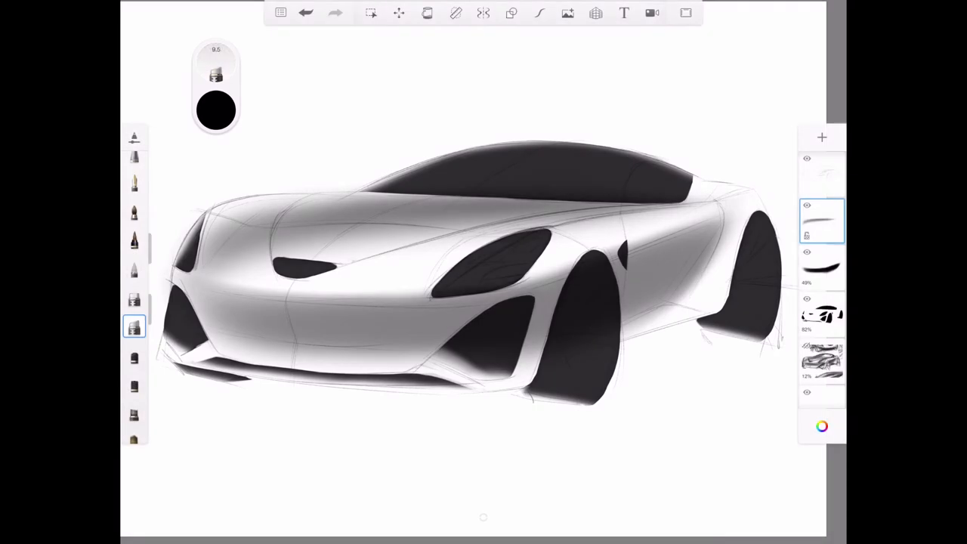
- Airbrush shadow tone near the rear roofline and fender, switching brushes and layers
left_click_drag(454, 242, 590, 224)
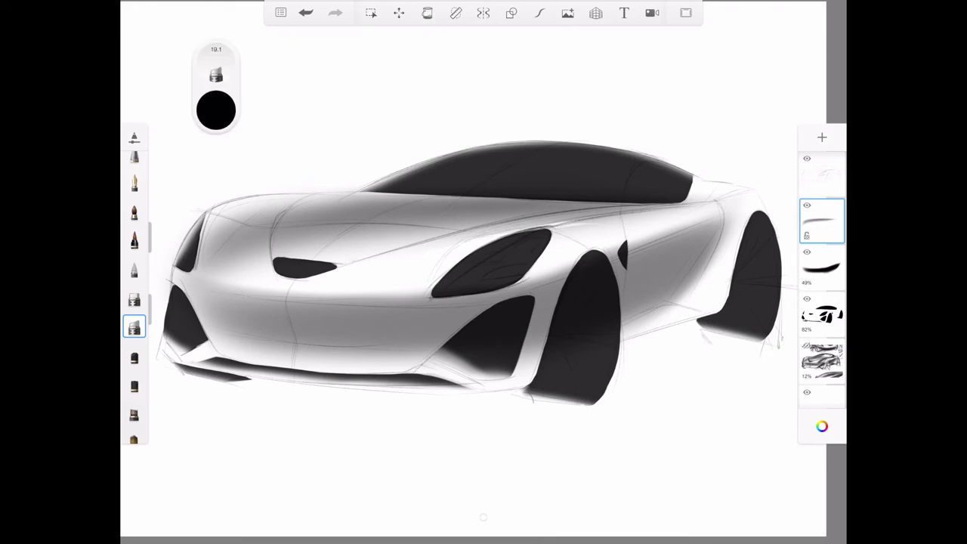
left_click_drag(436, 241, 619, 220)
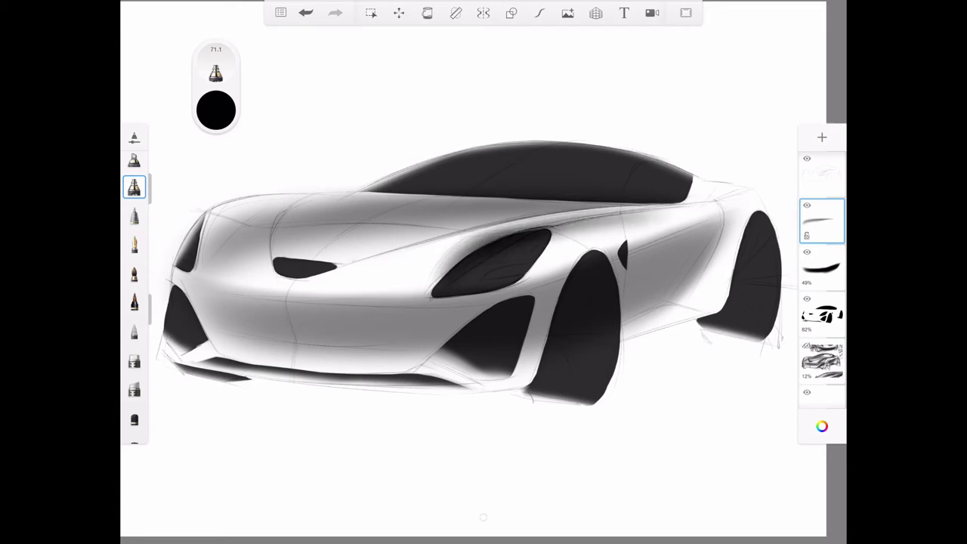
left_click(133, 359)
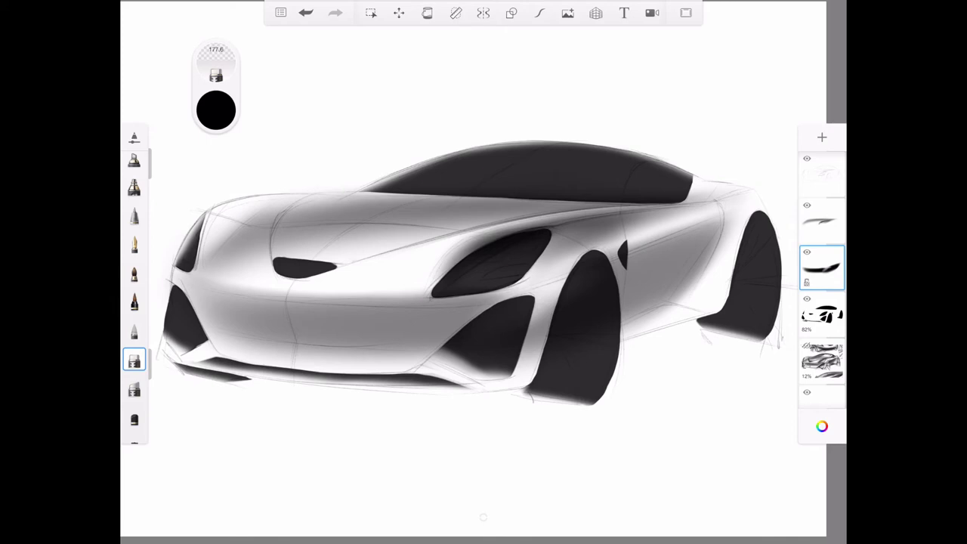
left_click(822, 219)
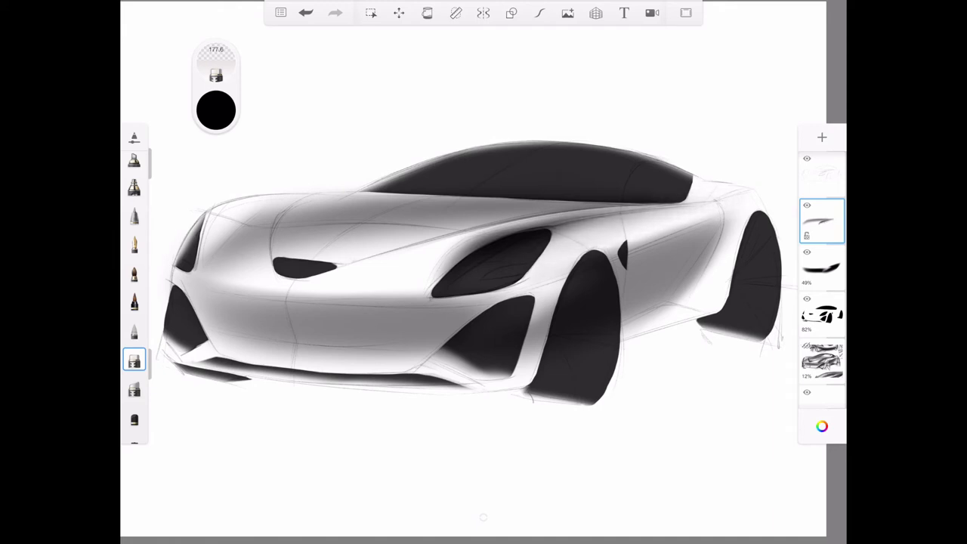
left_click(133, 188)
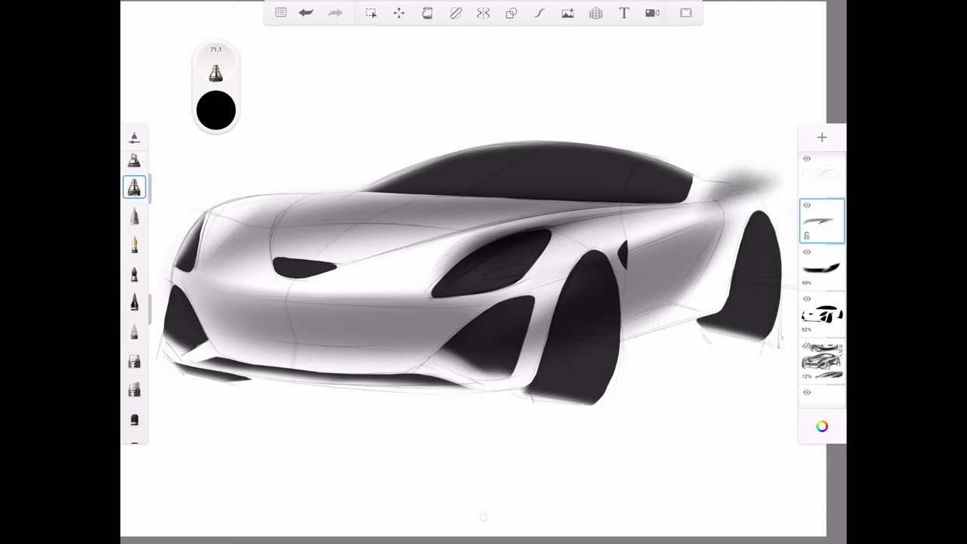
left_click(133, 360)
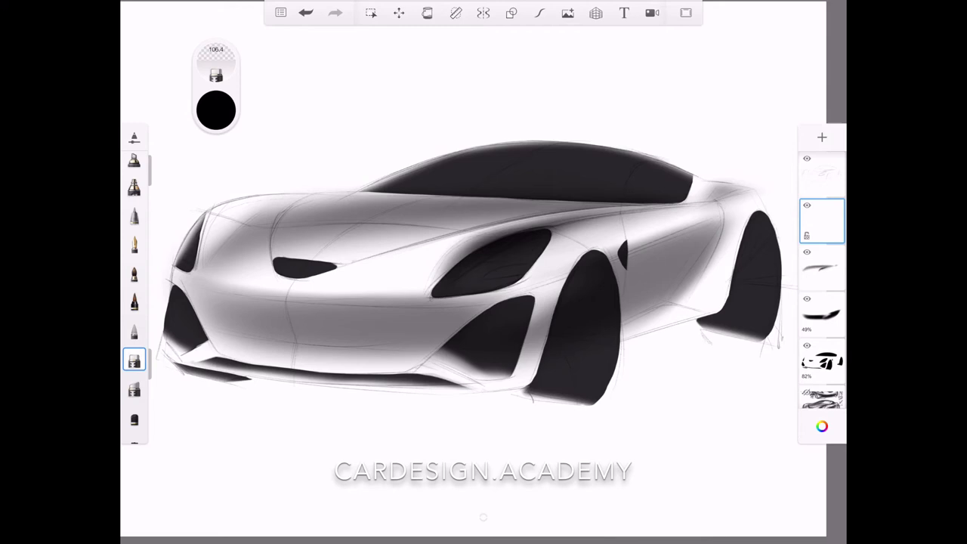
- Adjust the brush puck and switch brushes to strengthen tone across the hood and nose
left_click(133, 187)
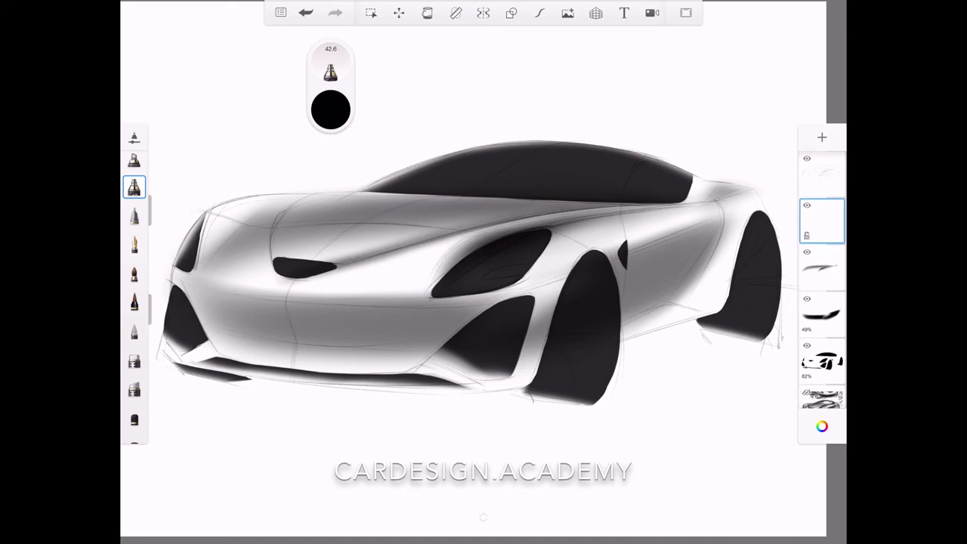
left_click(330, 109)
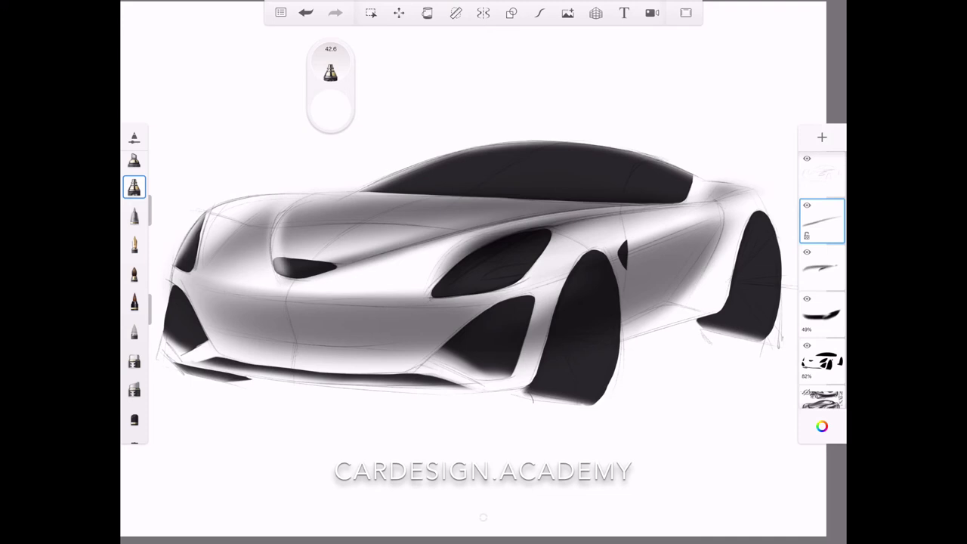
left_click(133, 360)
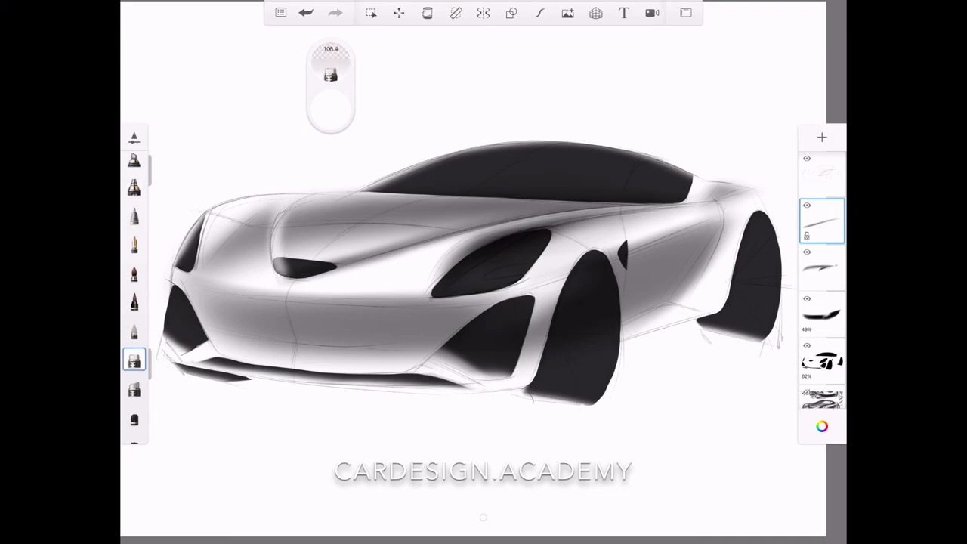
left_click(133, 387)
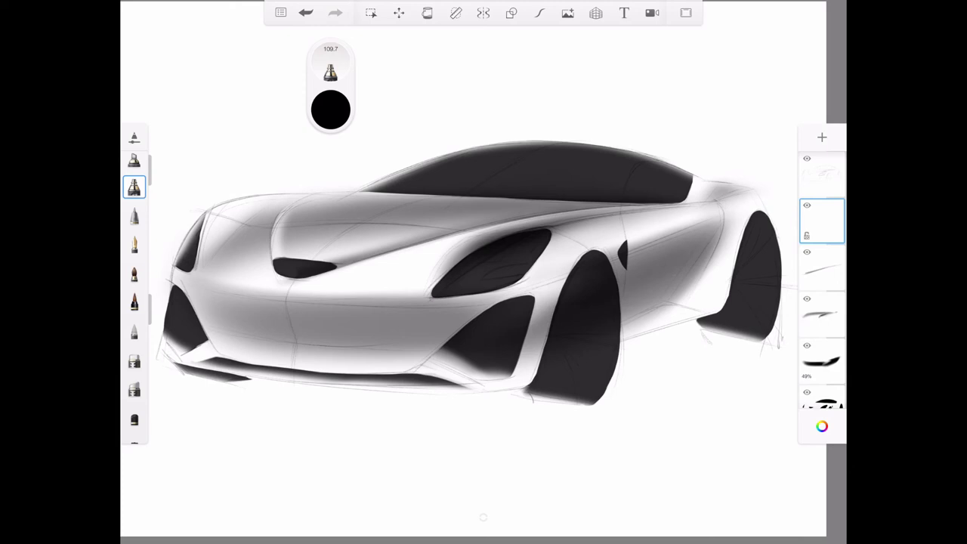
- Airbrush a few more soft grey strokes onto the car's body shading layer
left_click_drag(643, 287, 725, 242)
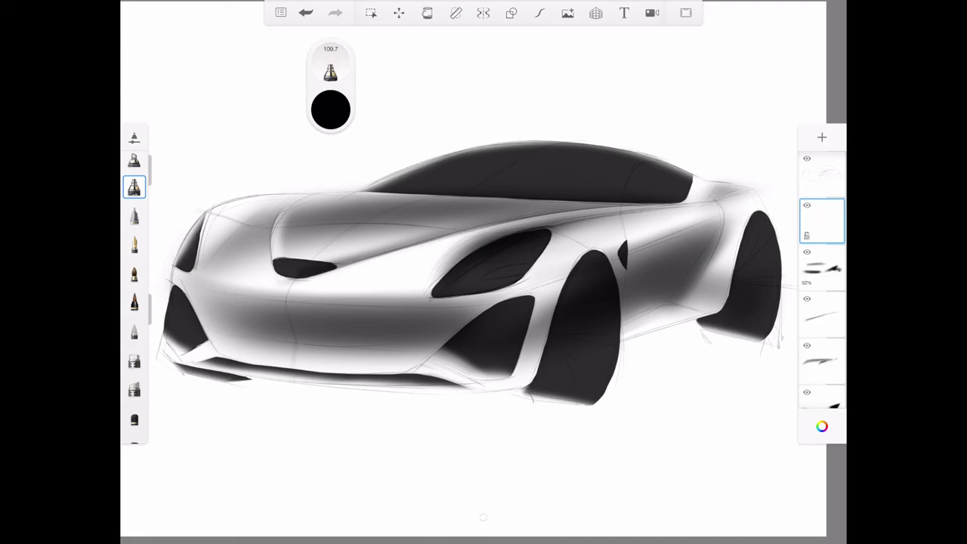
- Adjust the shading layer's Opacity slider to strengthen the body tone contrast
left_click(822, 221)
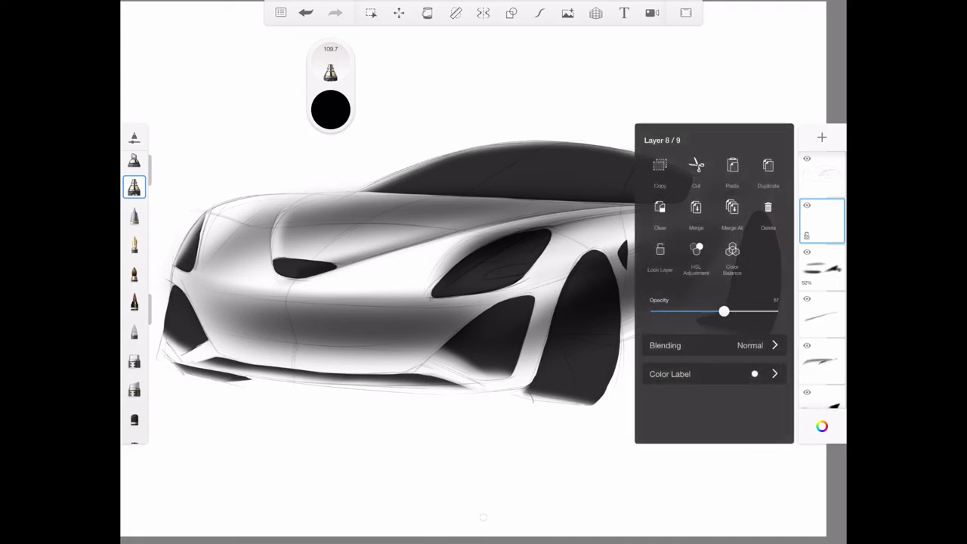
left_click_drag(724, 312, 713, 312)
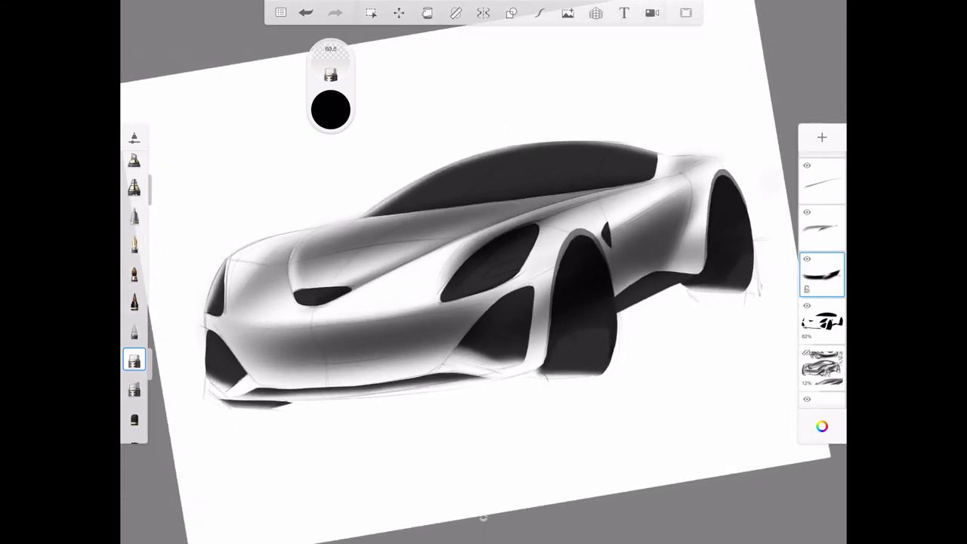
- Select another layer and adjust its opacity in the layer menu before painting
left_click(133, 188)
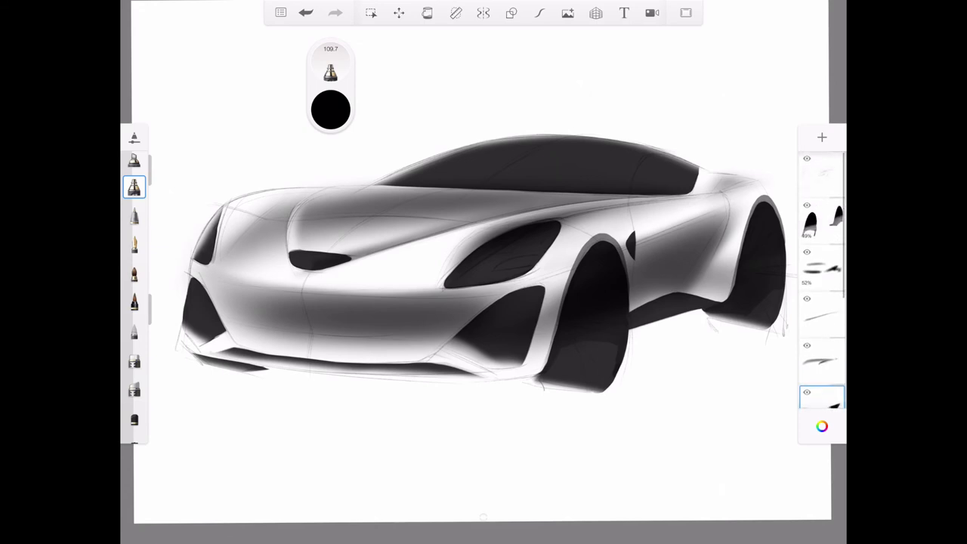
left_click(822, 220)
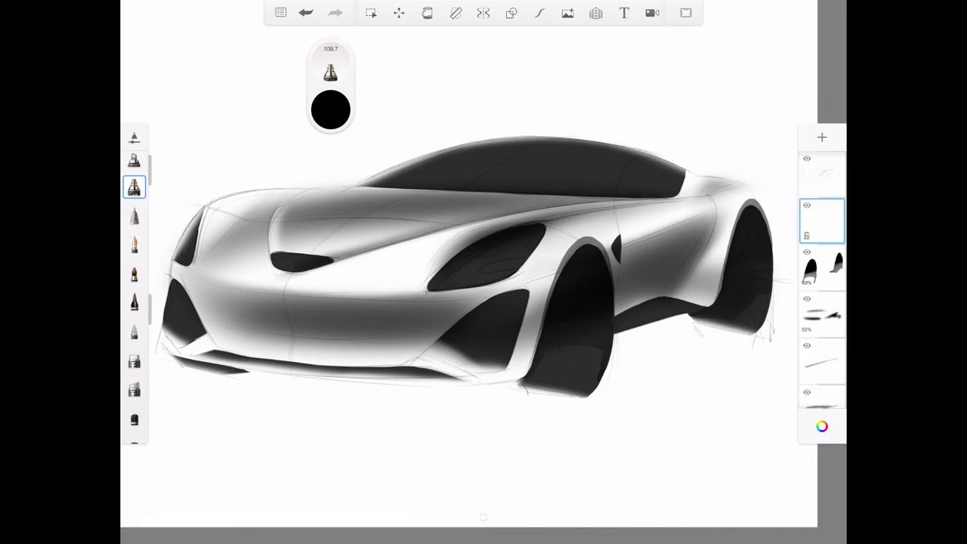
left_click(822, 221)
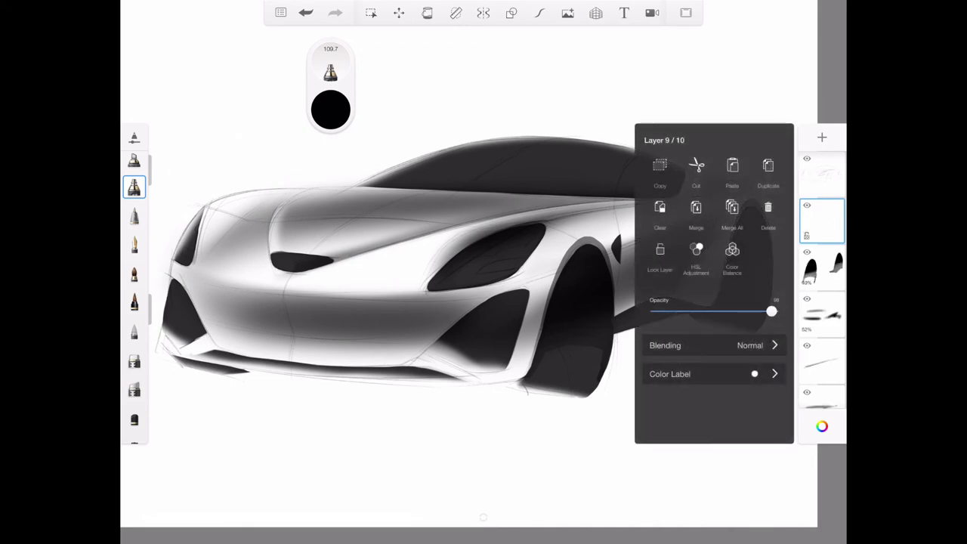
left_click_drag(771, 311, 720, 312)
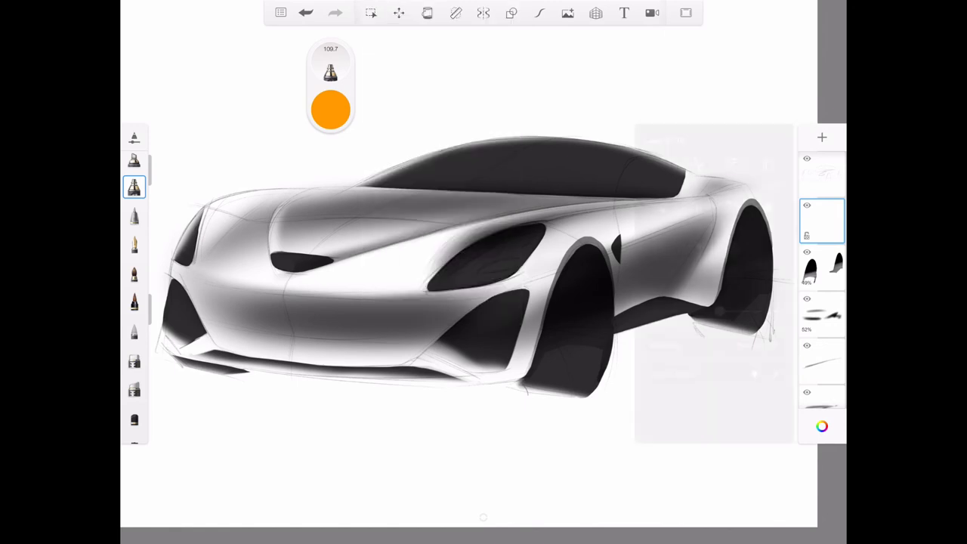
left_click(822, 219)
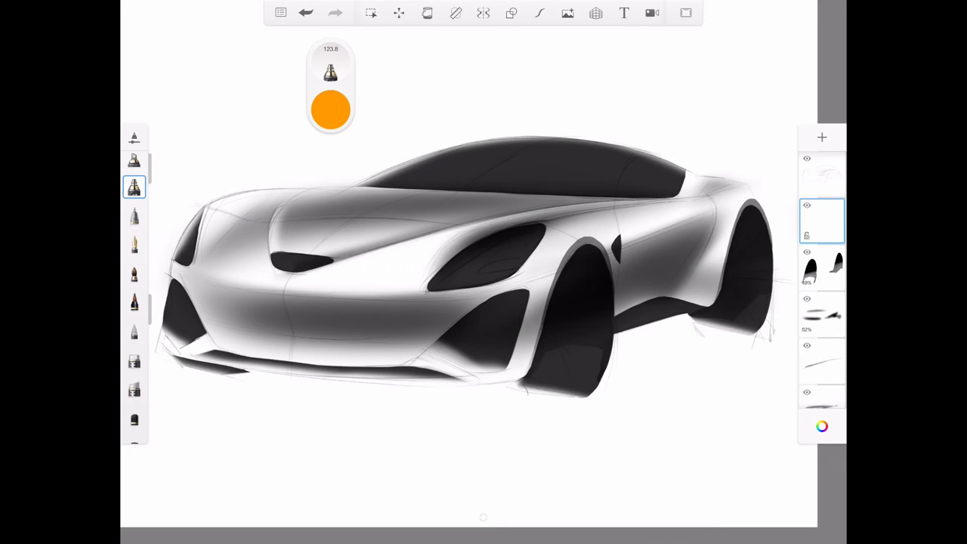
- Airbrush warm orange-brown tones along the lower flank and front body, then add a layer
left_click_drag(597, 302, 673, 269)
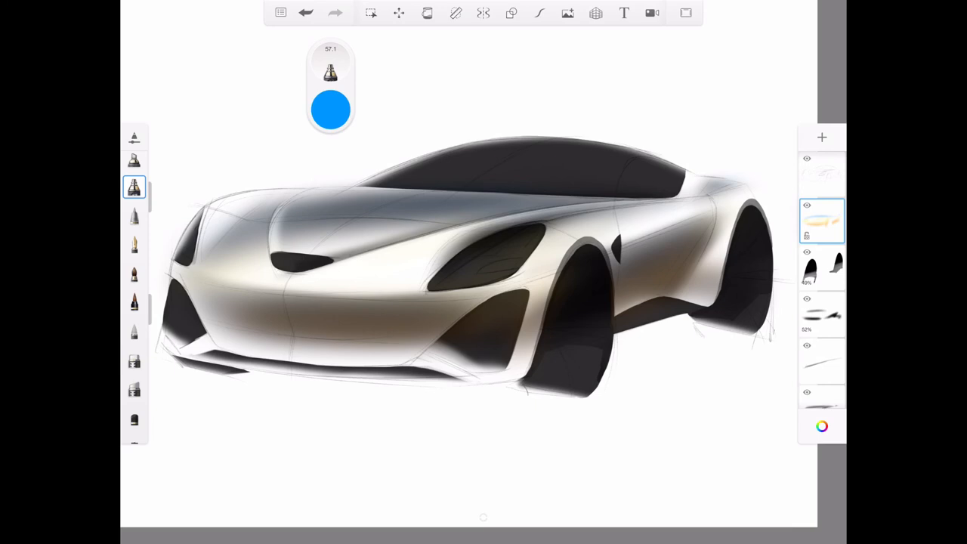
left_click(822, 174)
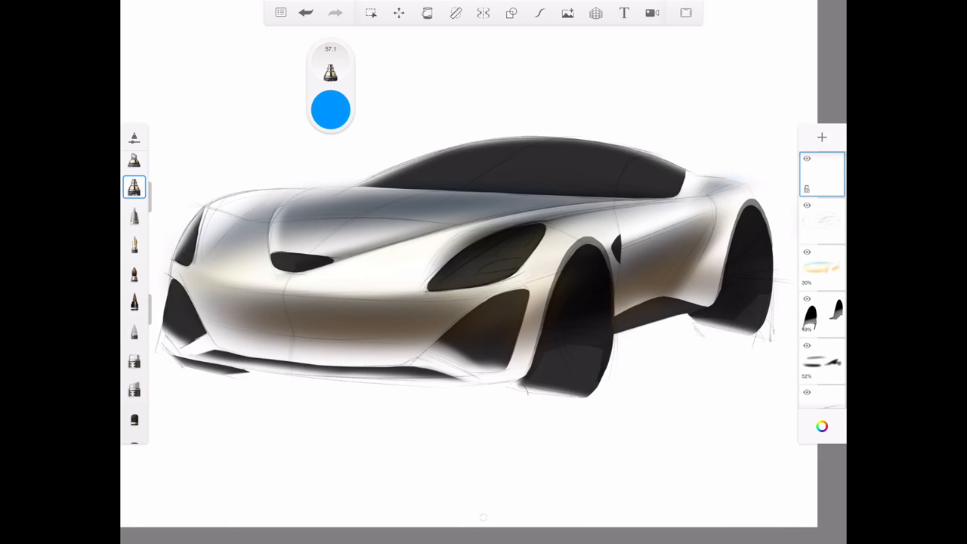
- Try a blue pencil test scribble above the car on the new layer, then clear it
left_click(133, 243)
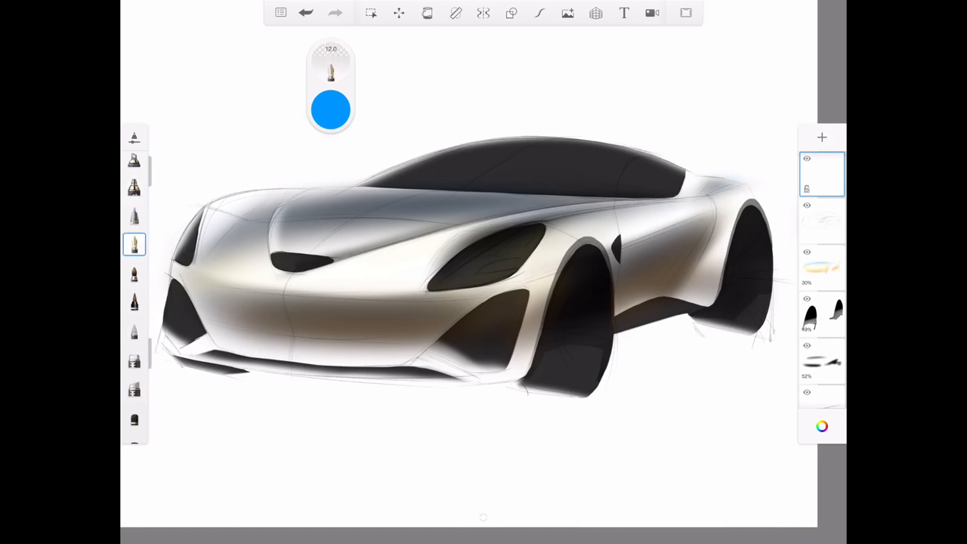
left_click_drag(219, 154, 718, 72)
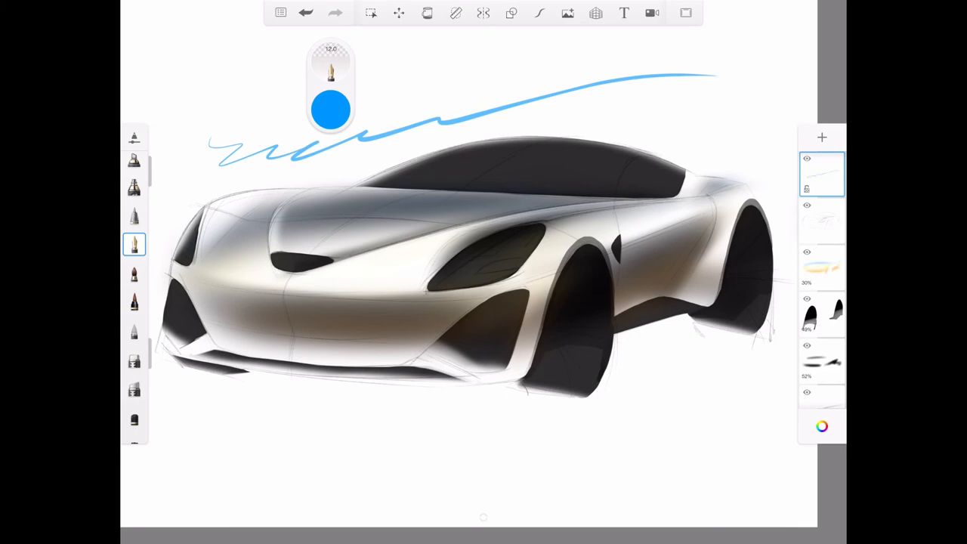
left_click(305, 12)
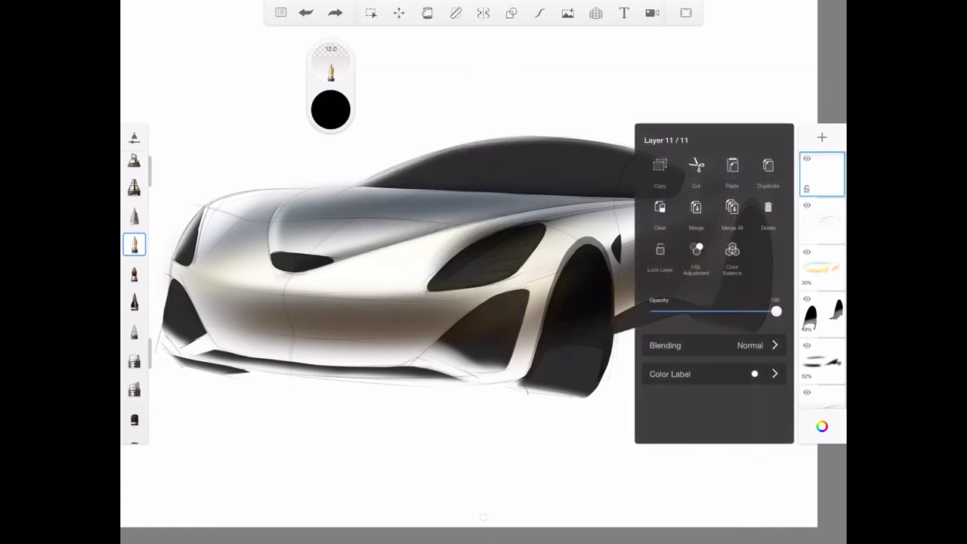
left_click_drag(777, 311, 716, 311)
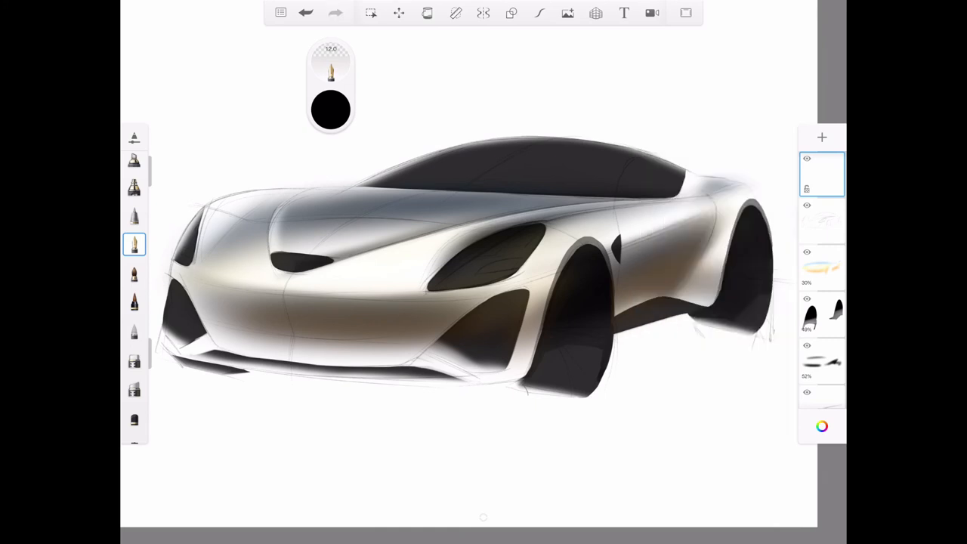
- Airbrush a soft white light reflection across the windscreen, then switch to the pencil
left_click(822, 220)
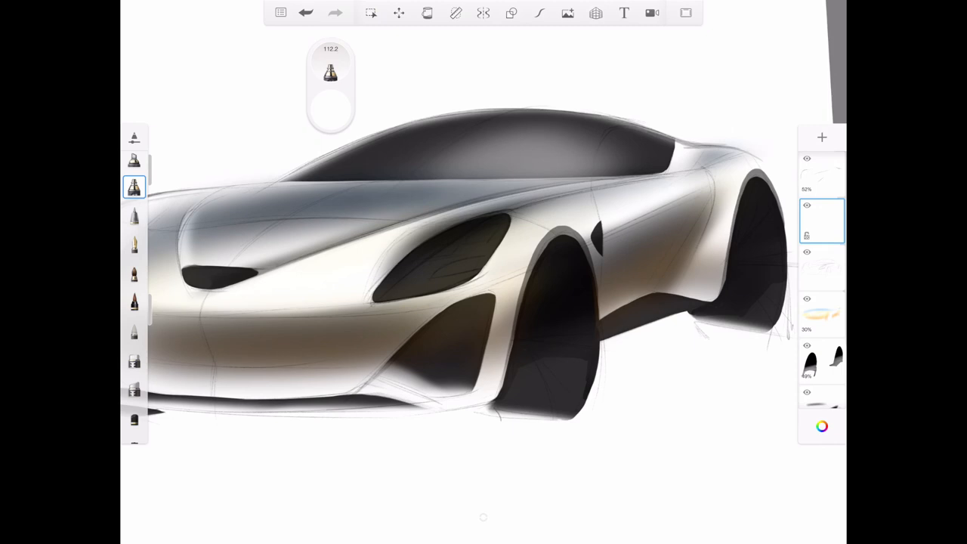
left_click(133, 387)
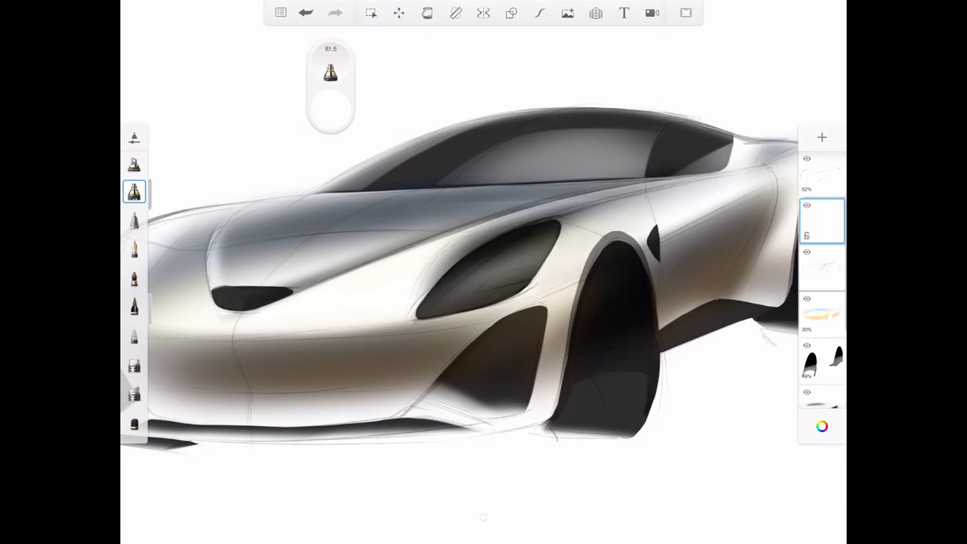
left_click_drag(476, 272, 575, 223)
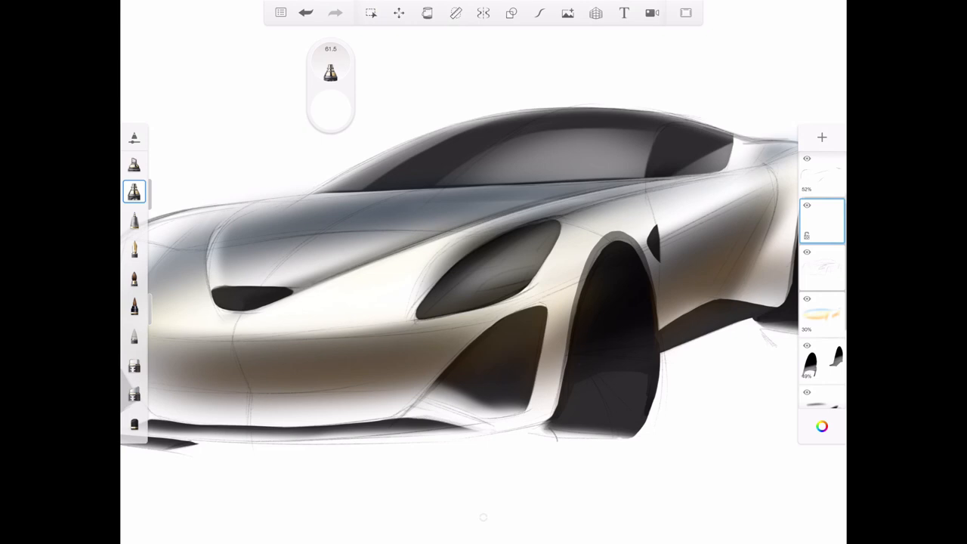
left_click(133, 393)
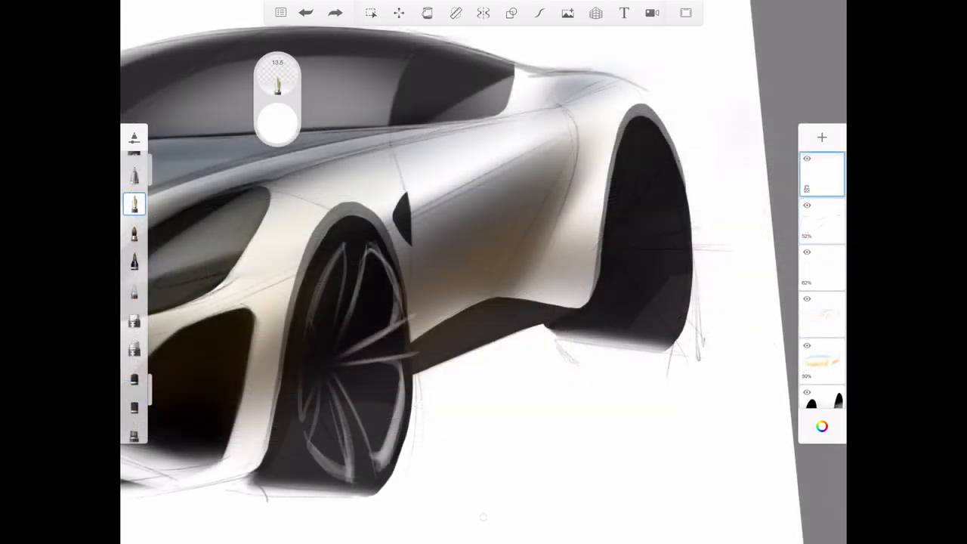
- Pencil spoke lines into the rear wheel, then bring the front headlamp into close view
left_click_drag(632, 242, 688, 227)
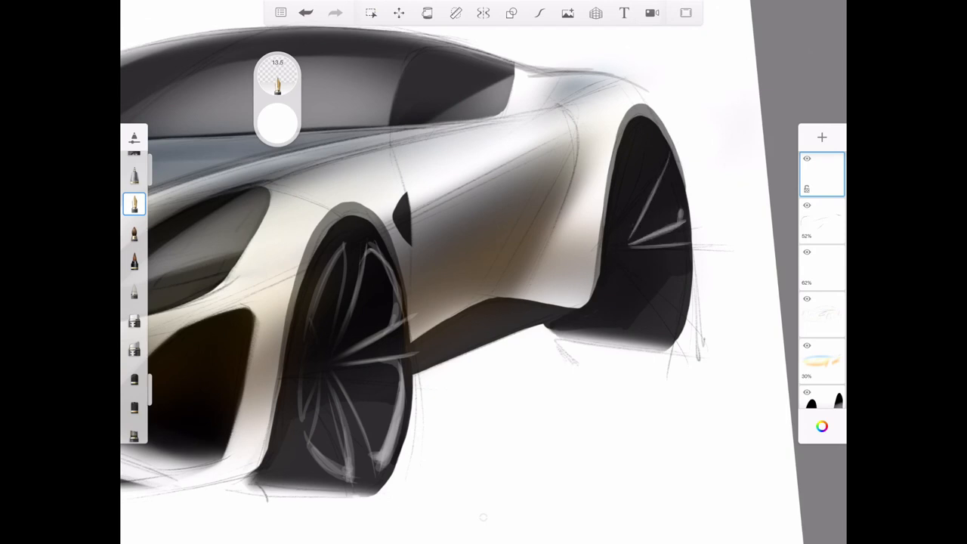
left_click_drag(677, 163, 680, 310)
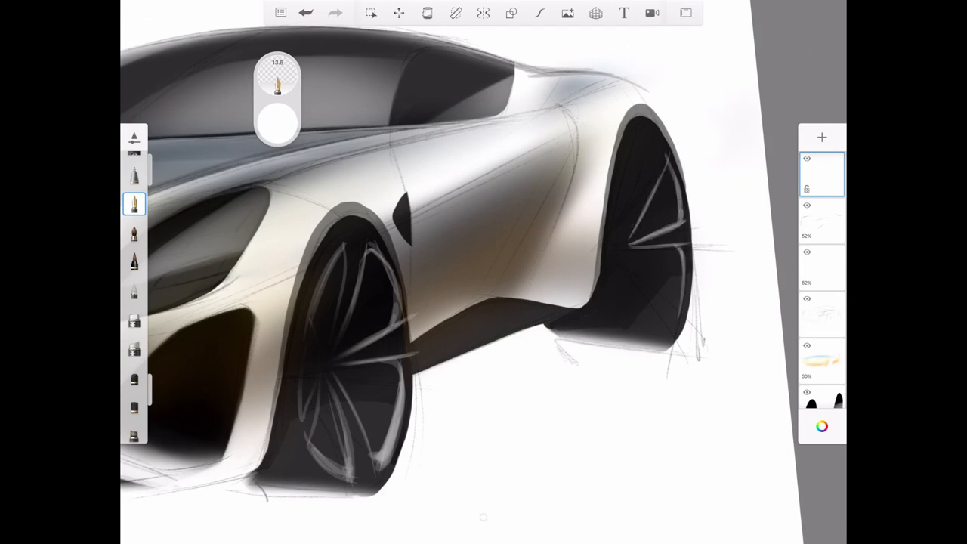
left_click_drag(650, 151, 672, 317)
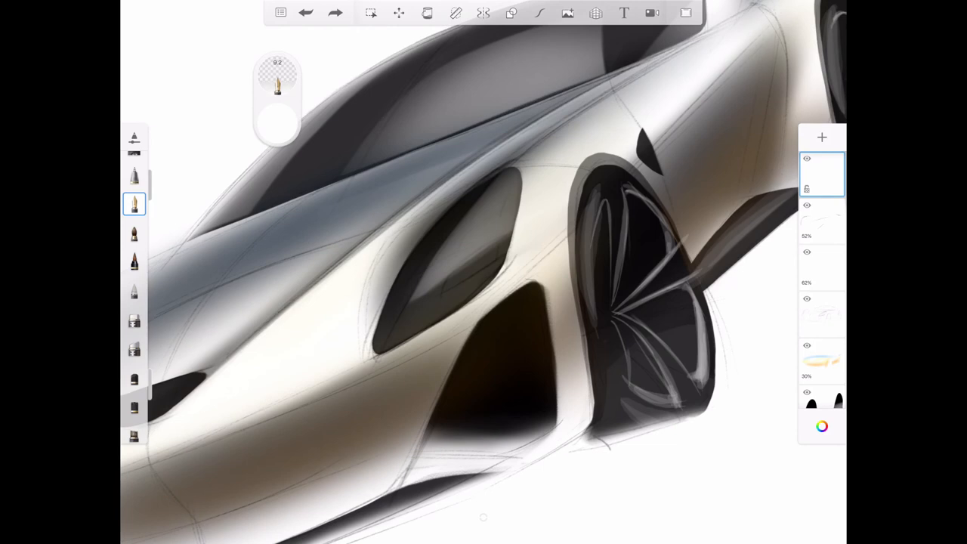
- Pencil the inner projector and reflector lines inside the front headlamp
left_click_drag(437, 299, 496, 260)
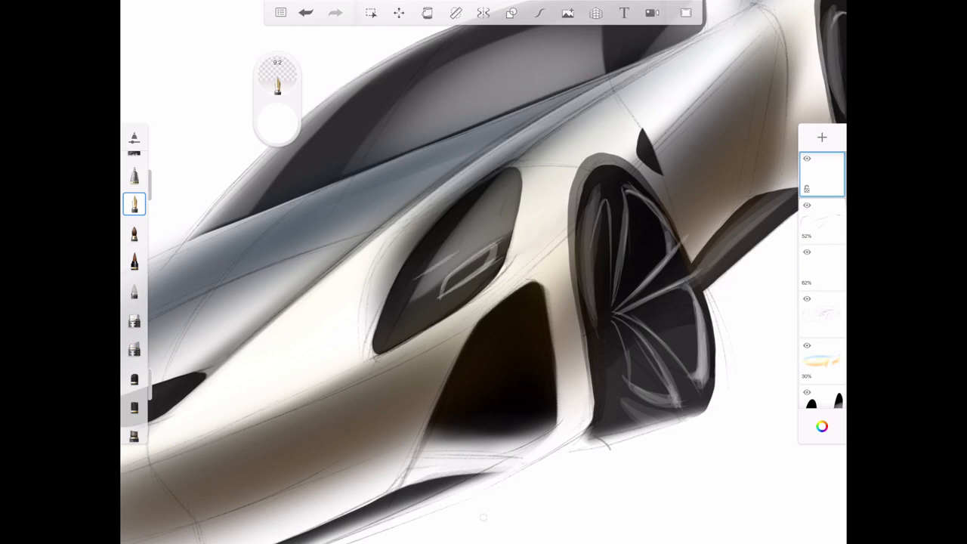
left_click_drag(460, 242, 411, 280)
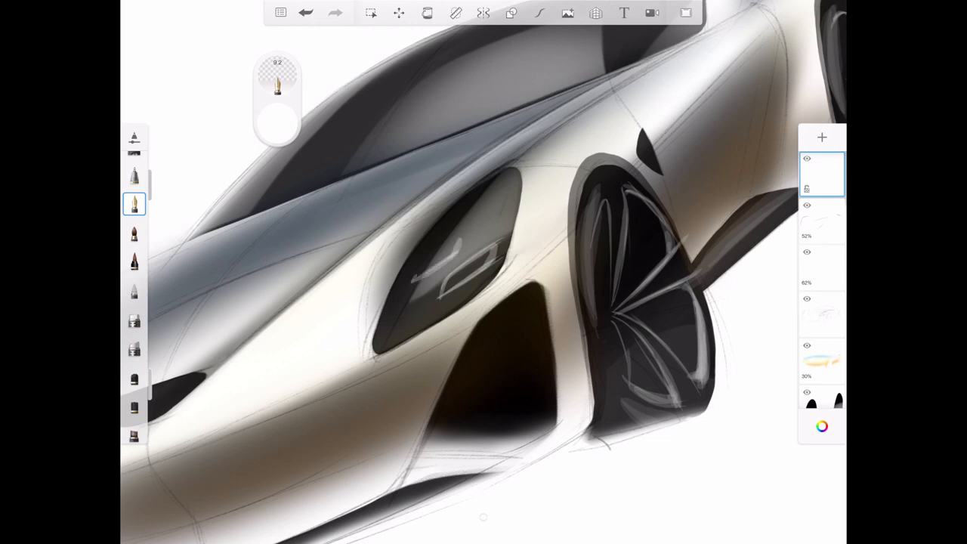